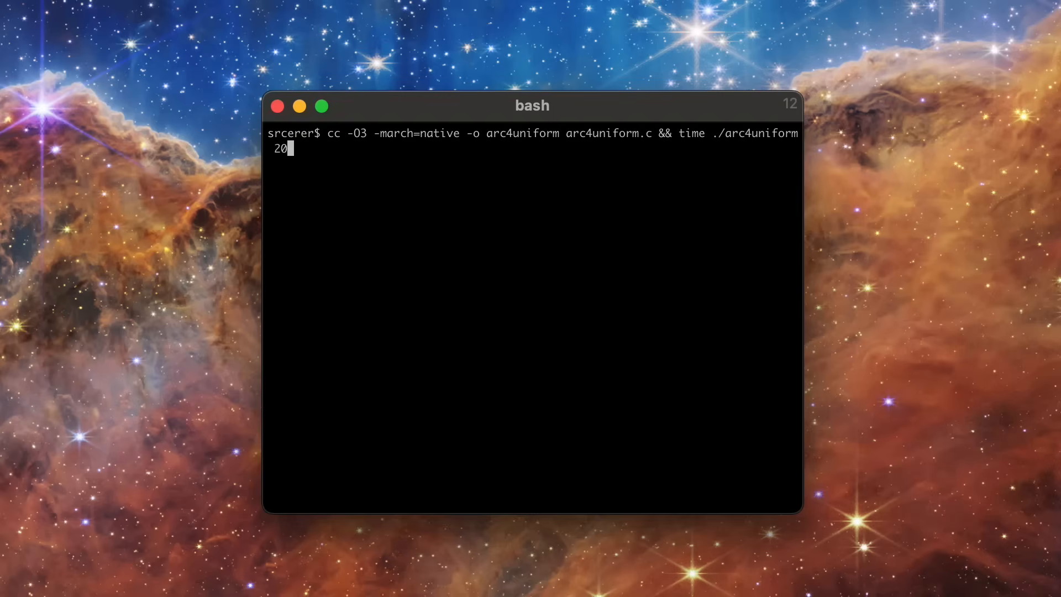
- Build arc4uniform.c with -O3 -march=native and time ./arc4uniform 20
key(Return)
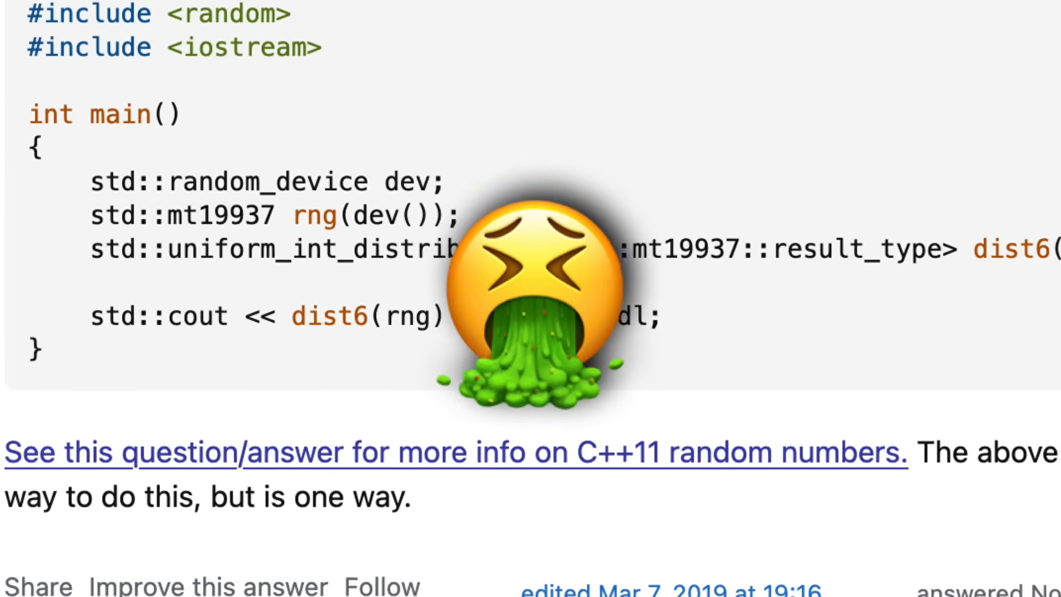
- Scroll through the Stack Overflow answer using std::mt19937 with uniform_int_distribution
scroll(down, 3)
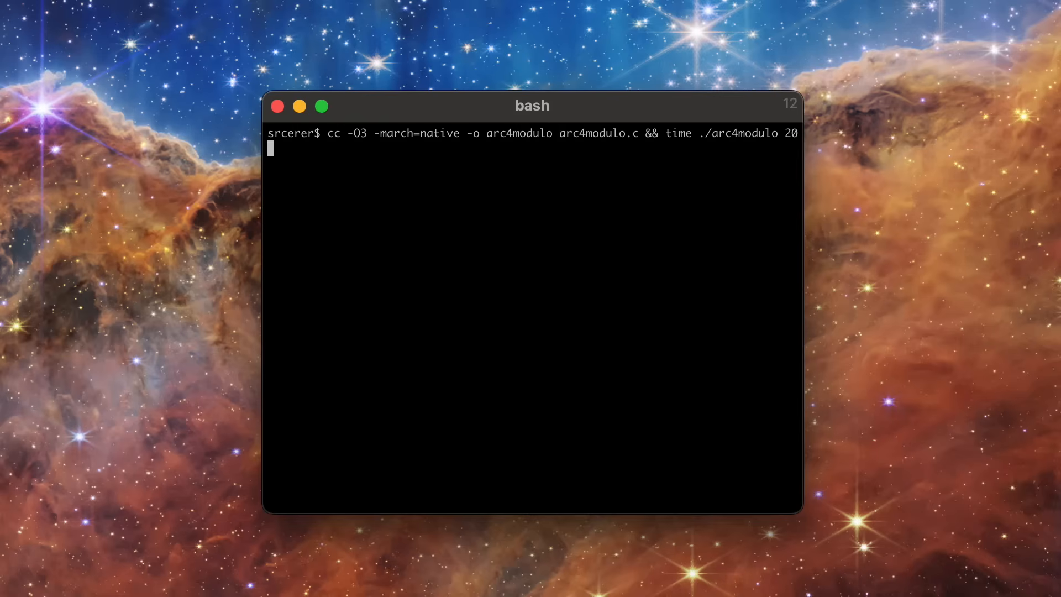
key(Return)
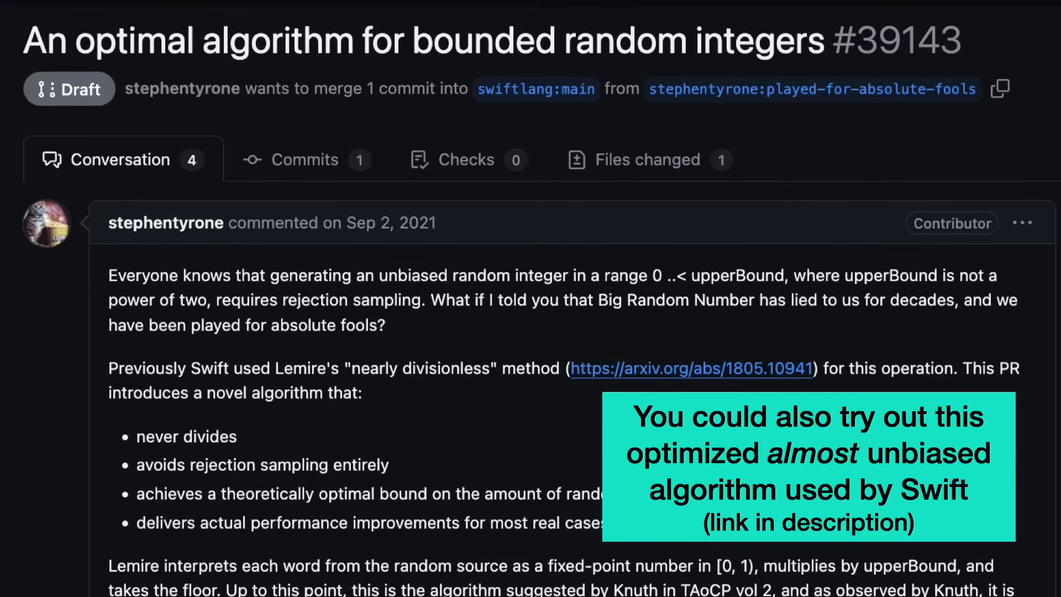
scroll(down, 3)
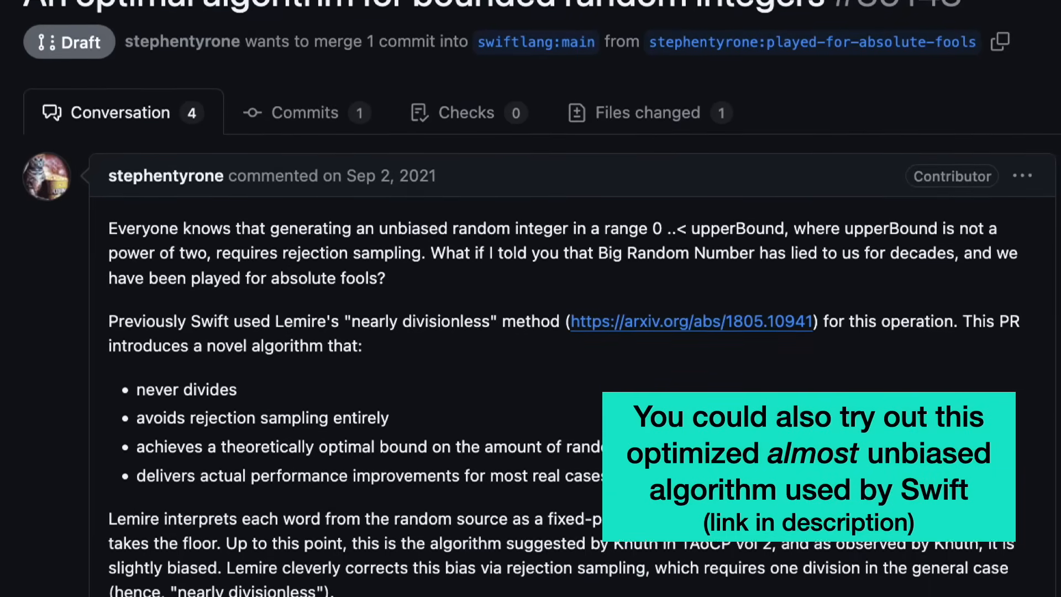
scroll(down, 3)
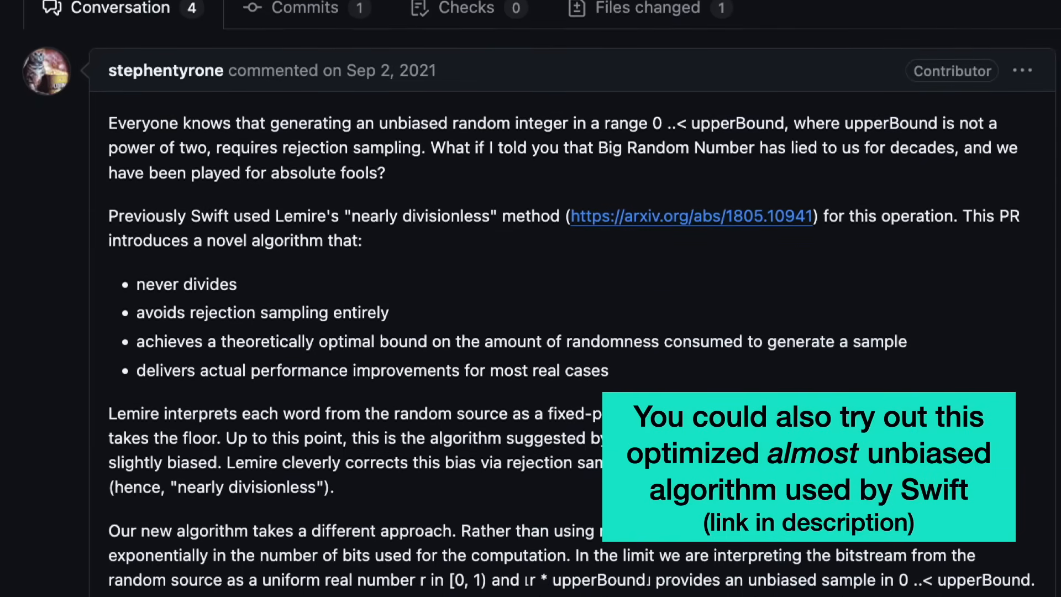
scroll(down, 3)
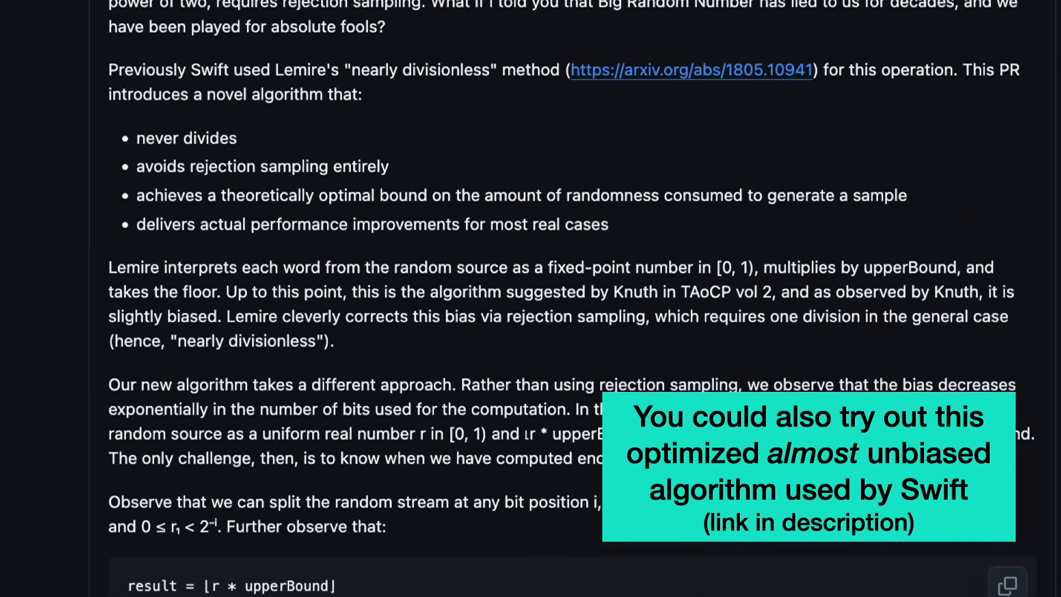
scroll(down, 3)
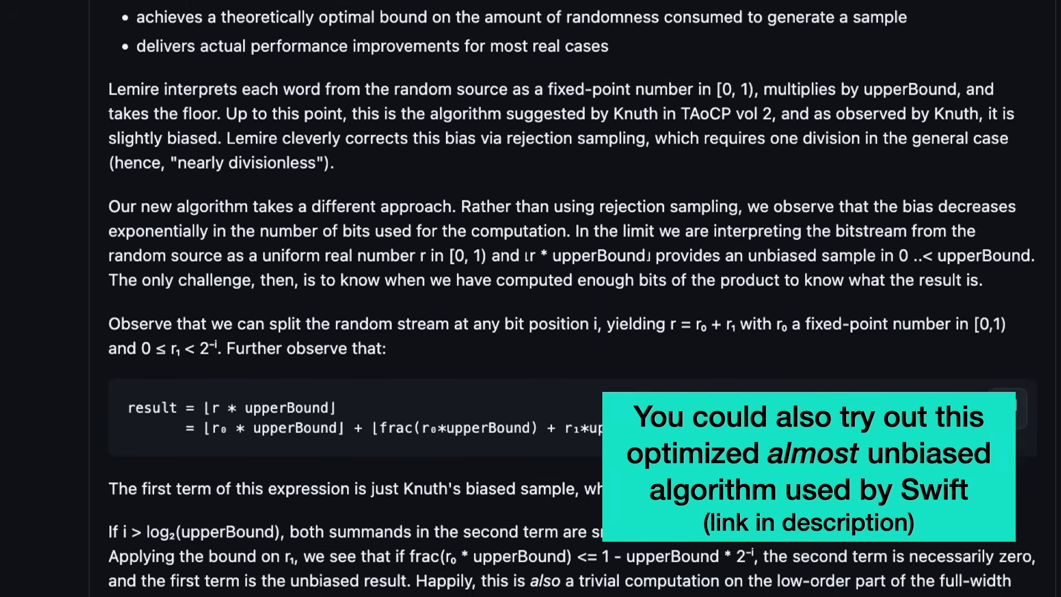
scroll(down, 3)
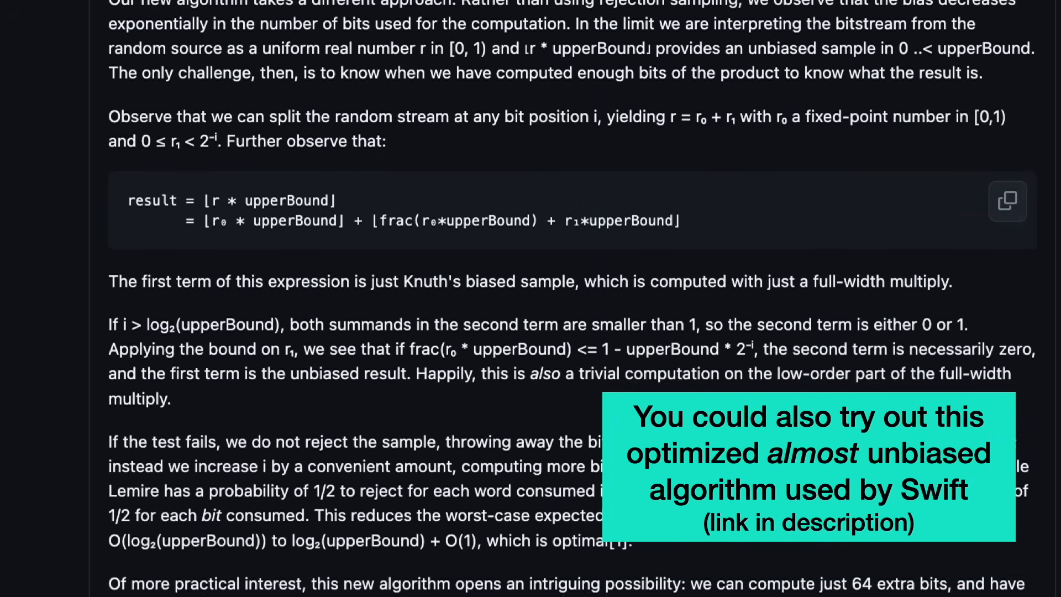
scroll(down, 3)
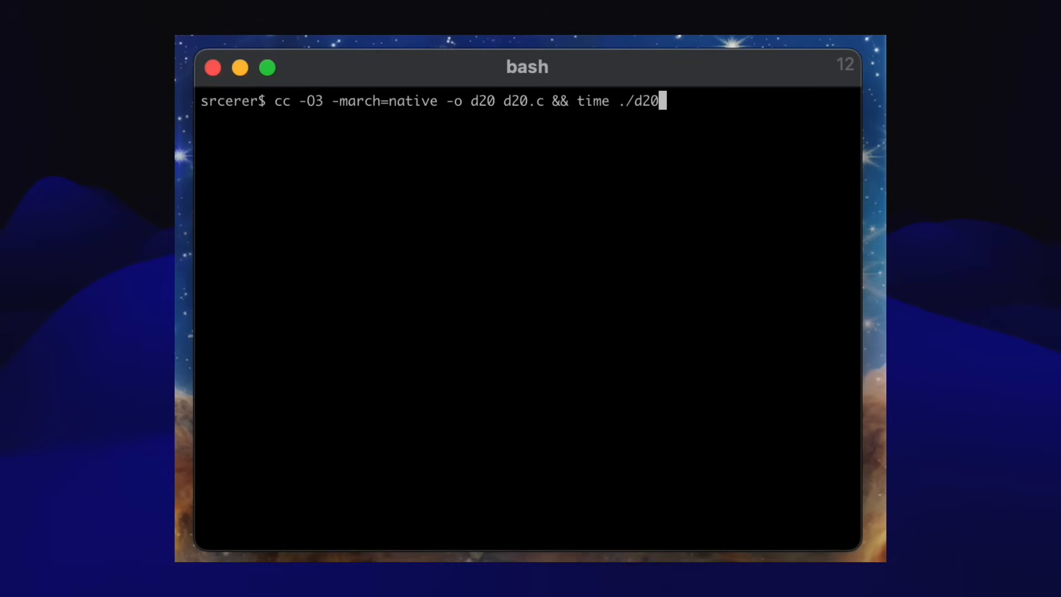
key(Return)
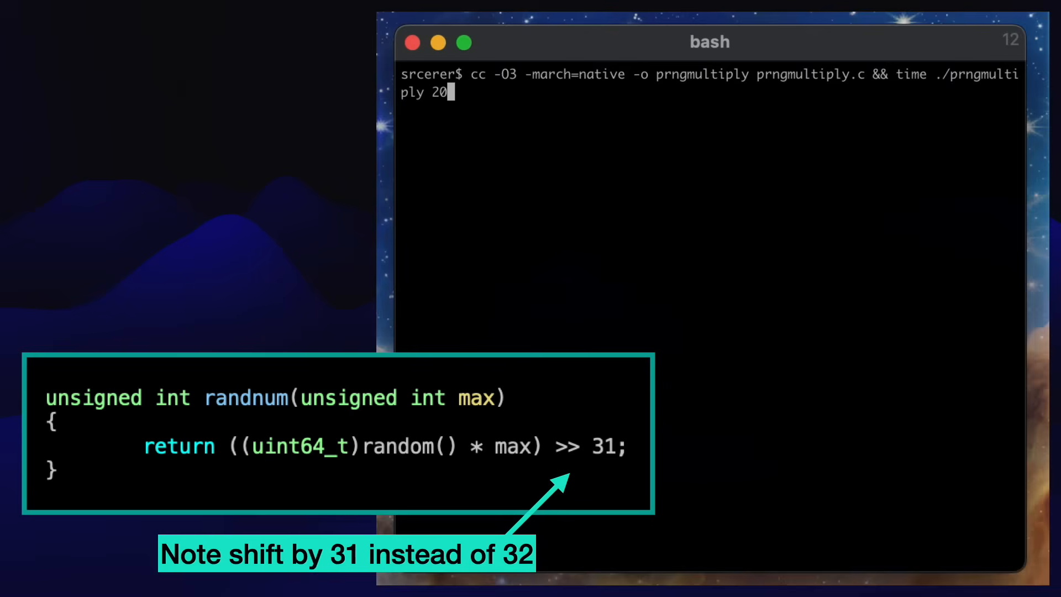
- Time the prngmultiply d20 benchmark (mean 9.50, ~3.05 s), then rerun 'time ./prngmultiply 20'
key(Return)
text(time ./prngmultiply 20)
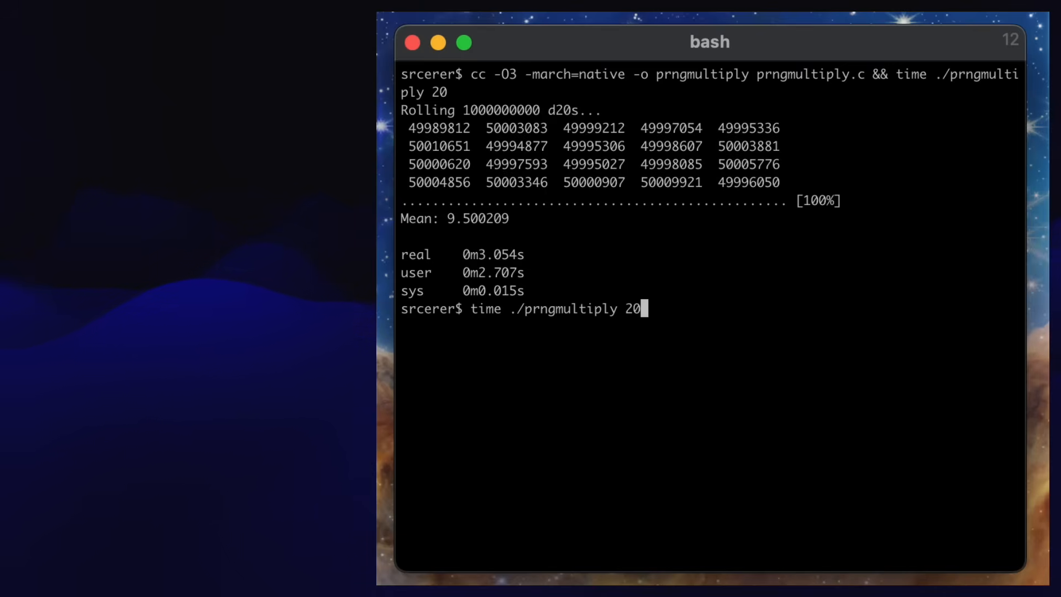
key(Return)
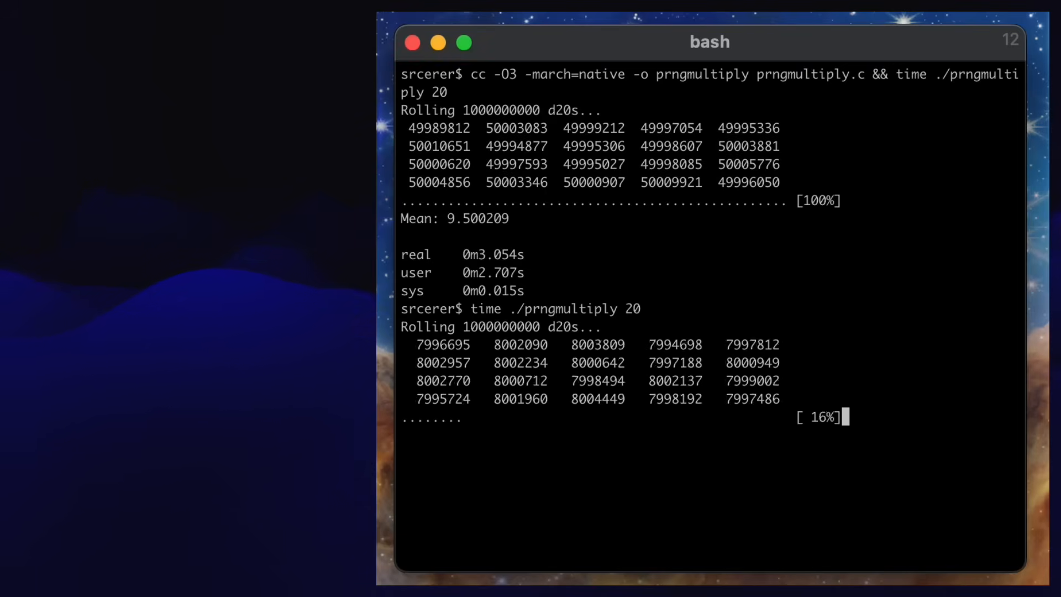